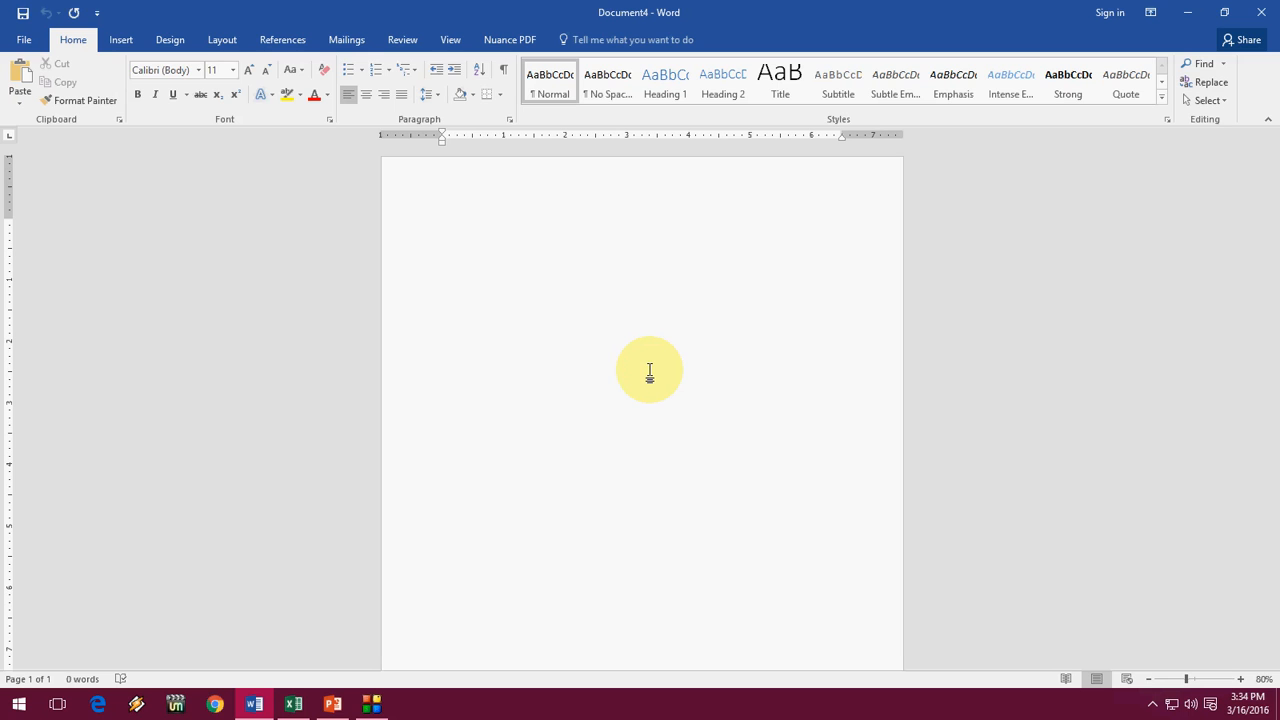
Step: Bring up the File Backstage Info page for the blank Document4
{"action": "left_click", "coordinate": [442, 222]}
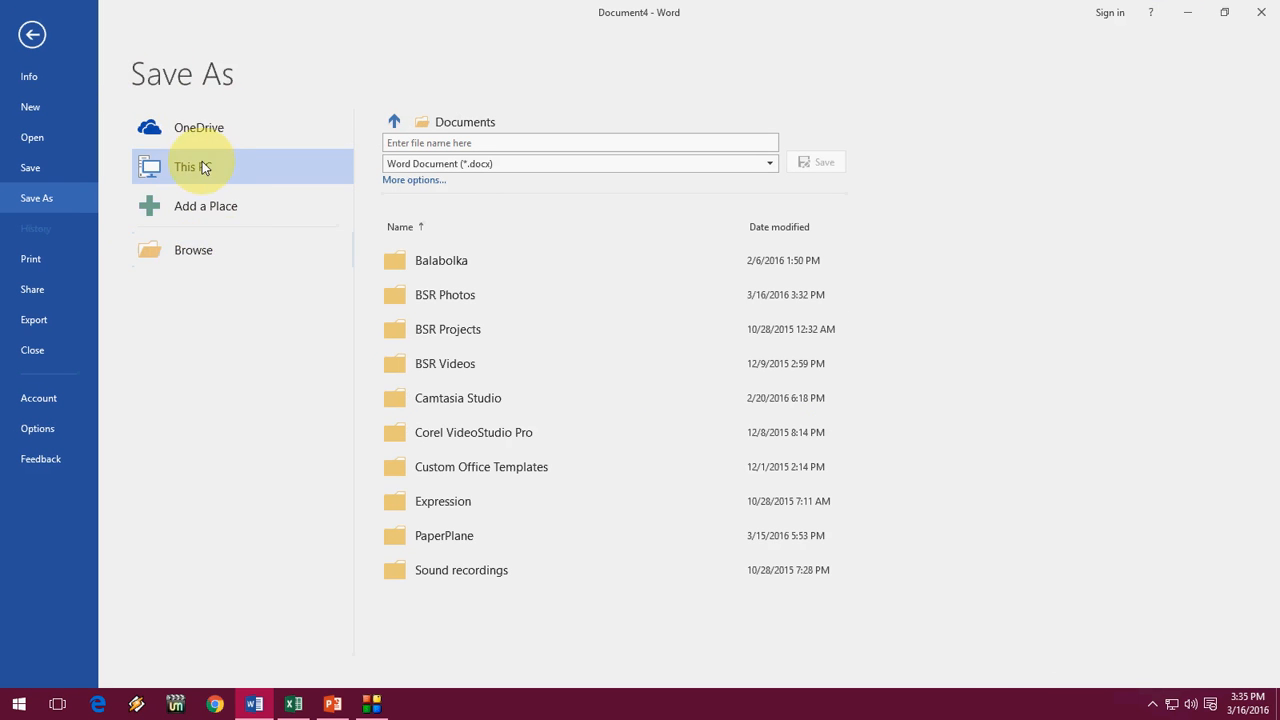
{"action": "mouse_move", "coordinate": [156, 300]}
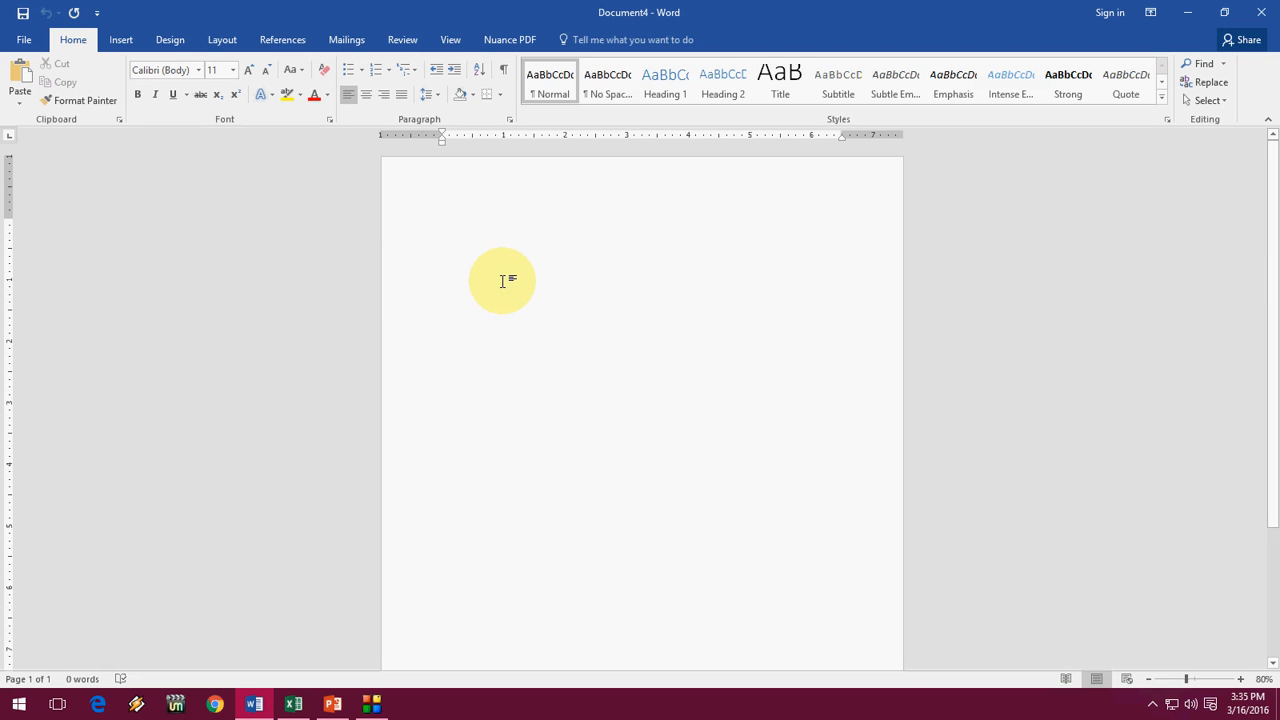
{"action": "left_click", "coordinate": [442, 222]}
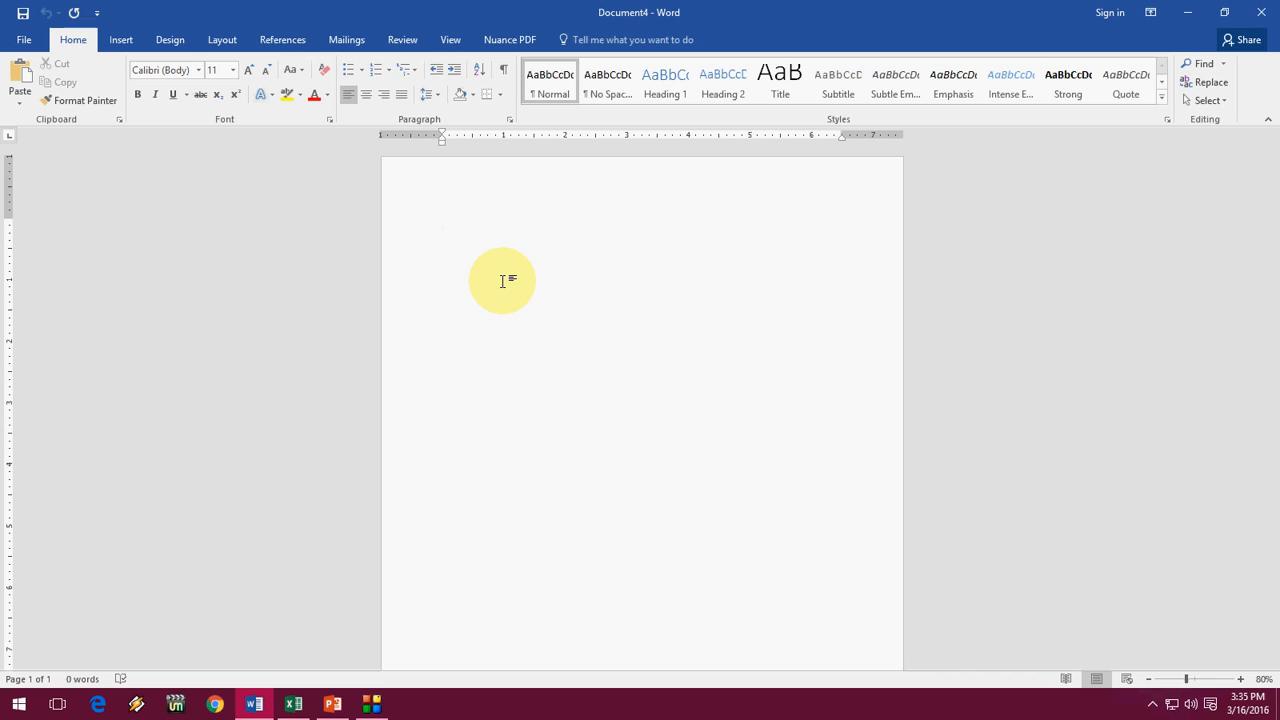
{"action": "mouse_move", "coordinate": [480, 268]}
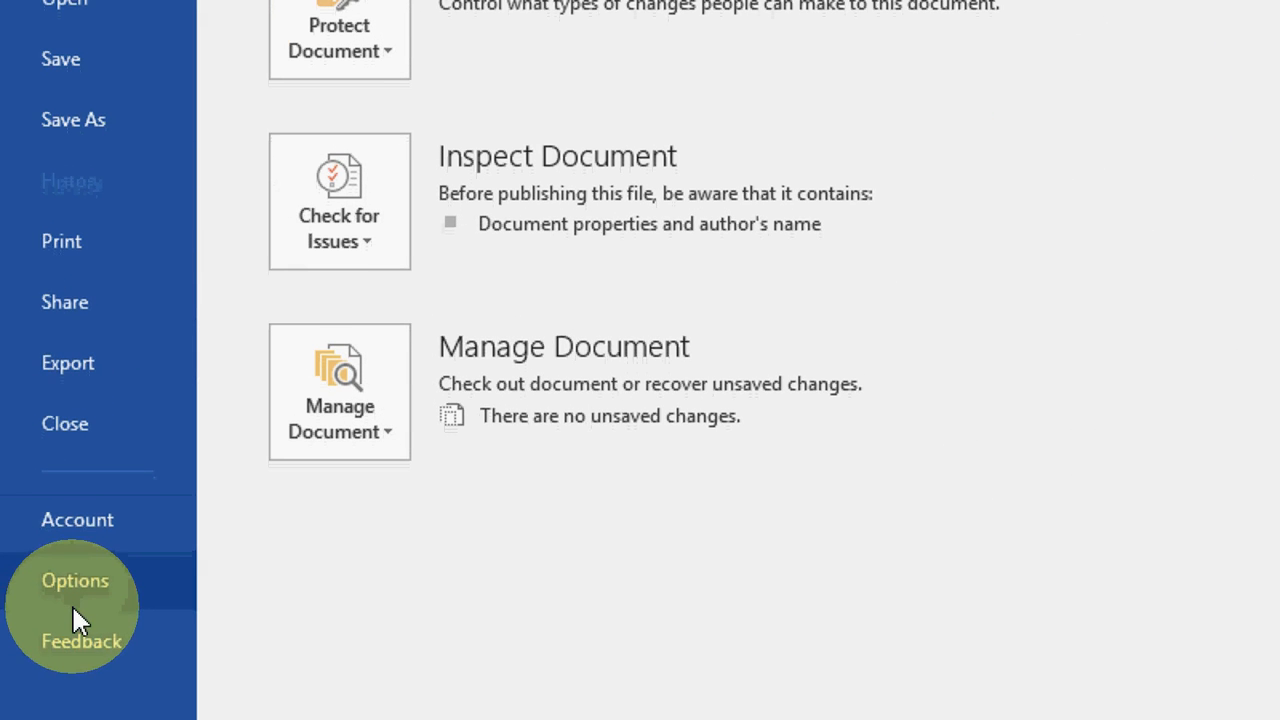
Step: In Word Options > Save, enable 'Don't show the Backstage', disable additional save places, and apply
{"action": "left_click", "coordinate": [76, 580]}
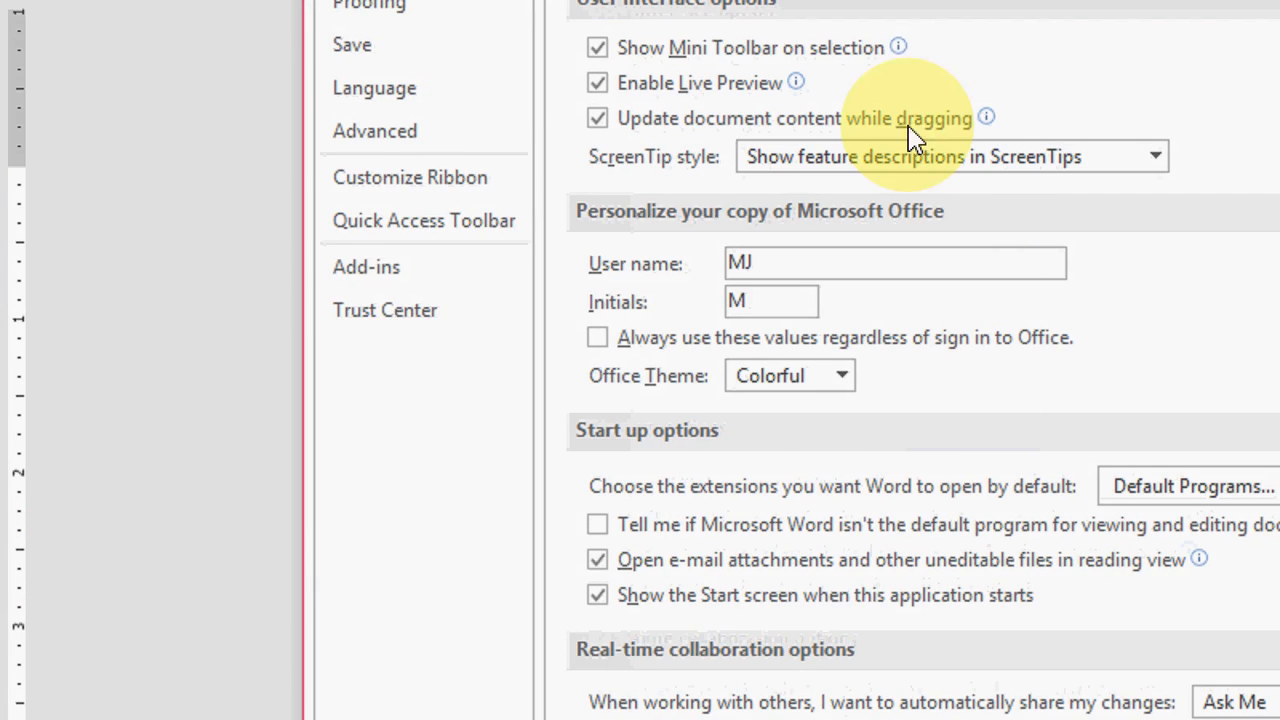
{"action": "left_click", "coordinate": [352, 144]}
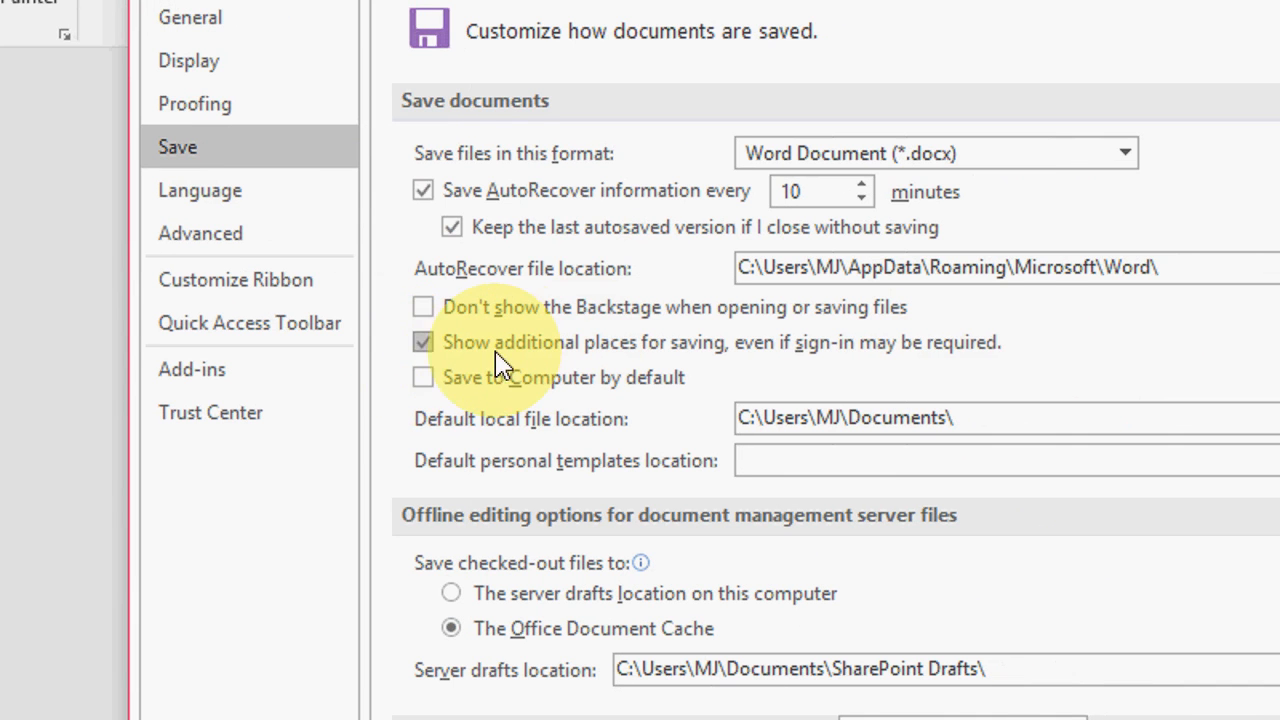
{"action": "mouse_move", "coordinate": [644, 360]}
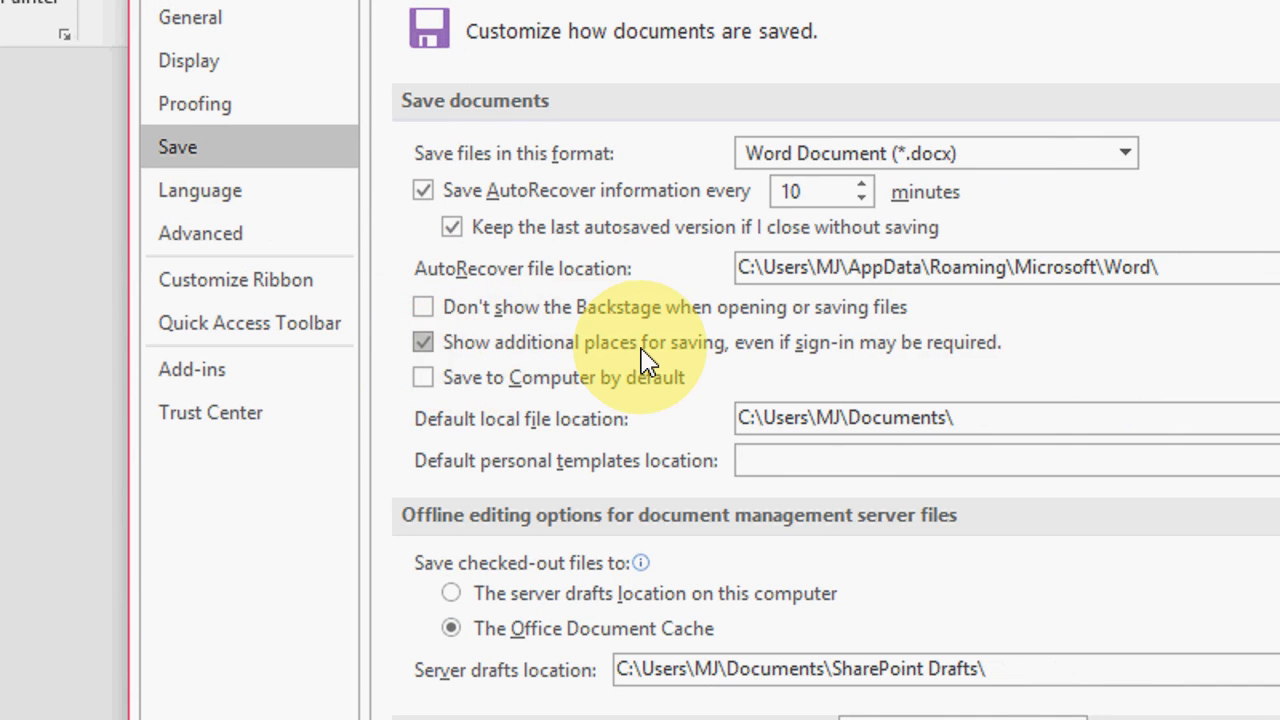
{"action": "left_click", "coordinate": [422, 342]}
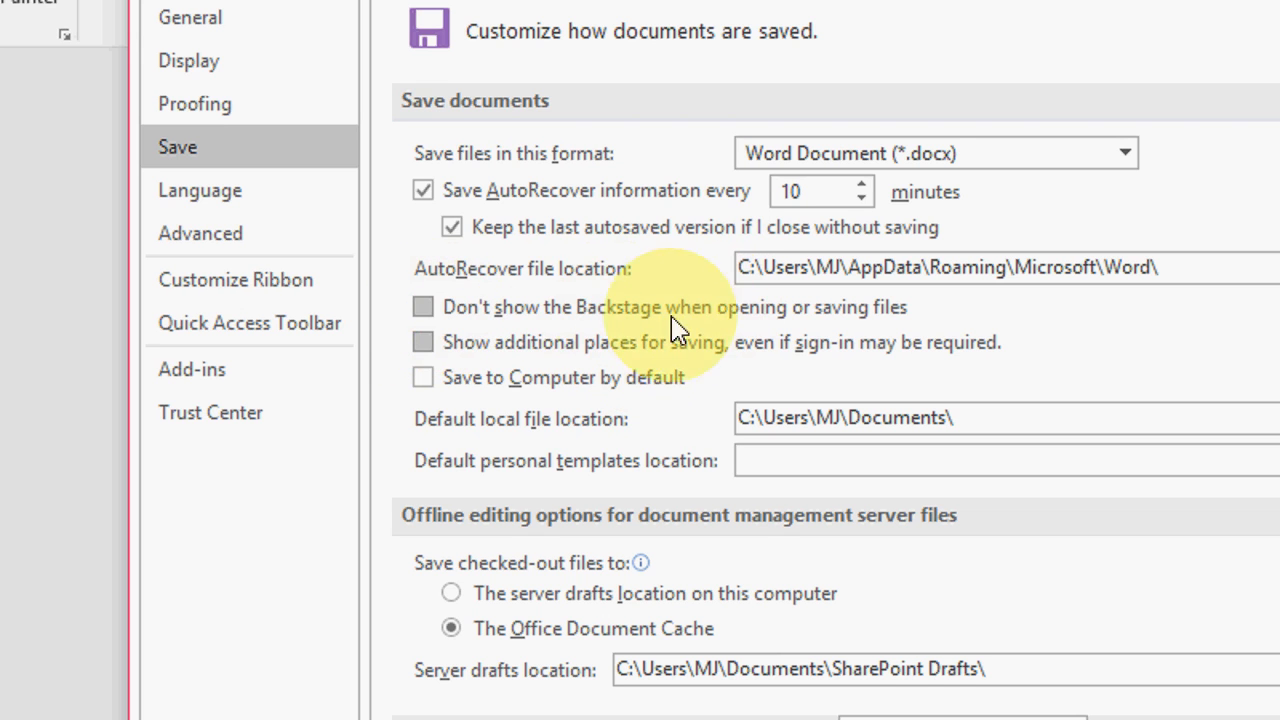
{"action": "mouse_move", "coordinate": [640, 324]}
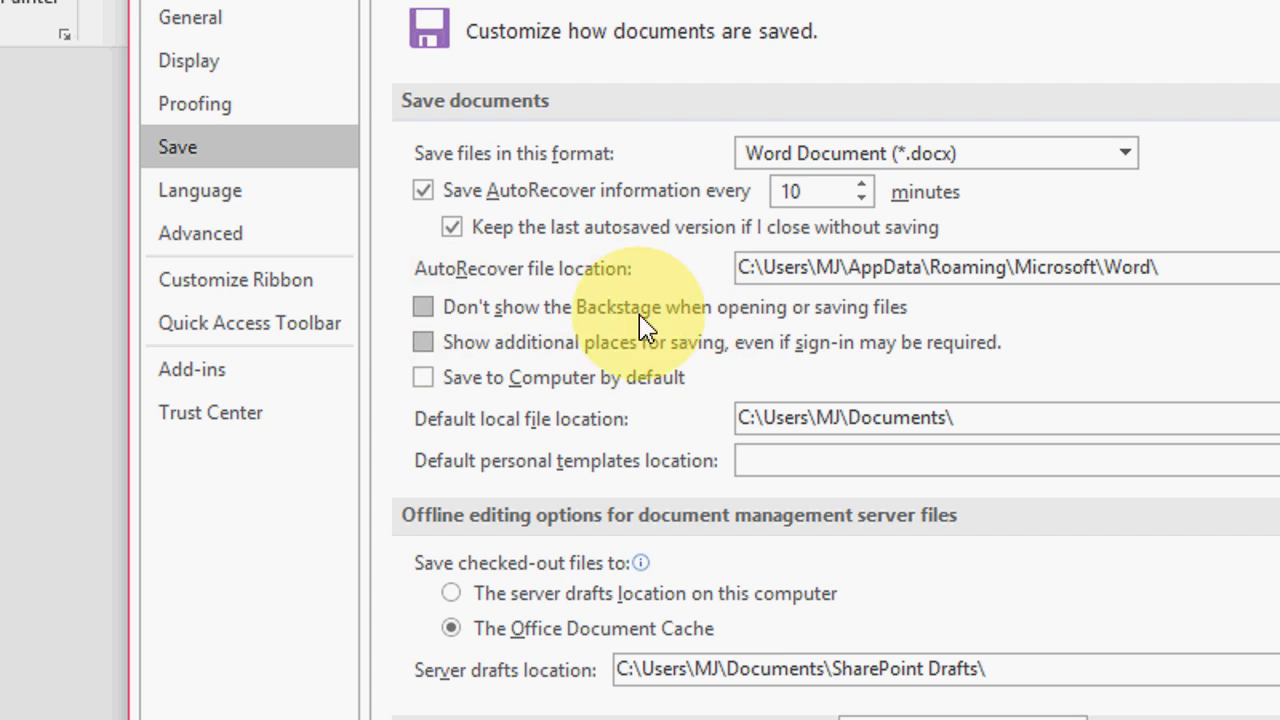
{"action": "left_click", "coordinate": [424, 308]}
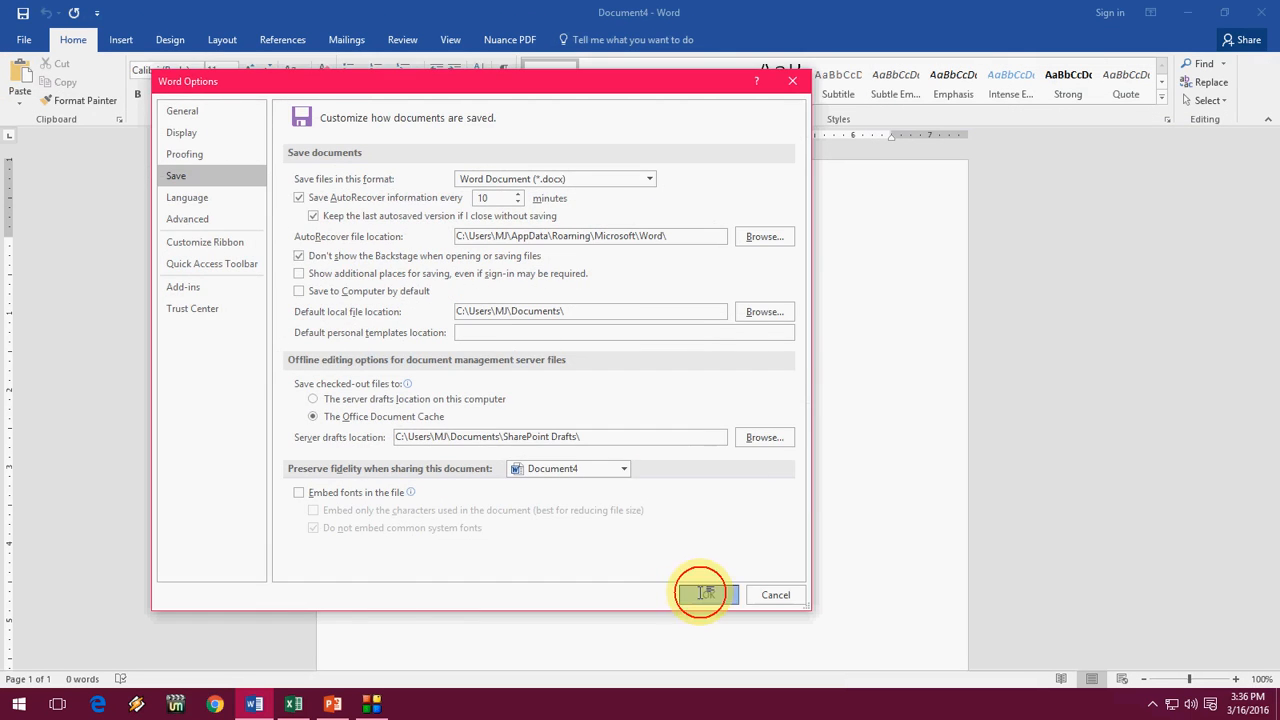
{"action": "left_click", "coordinate": [702, 594]}
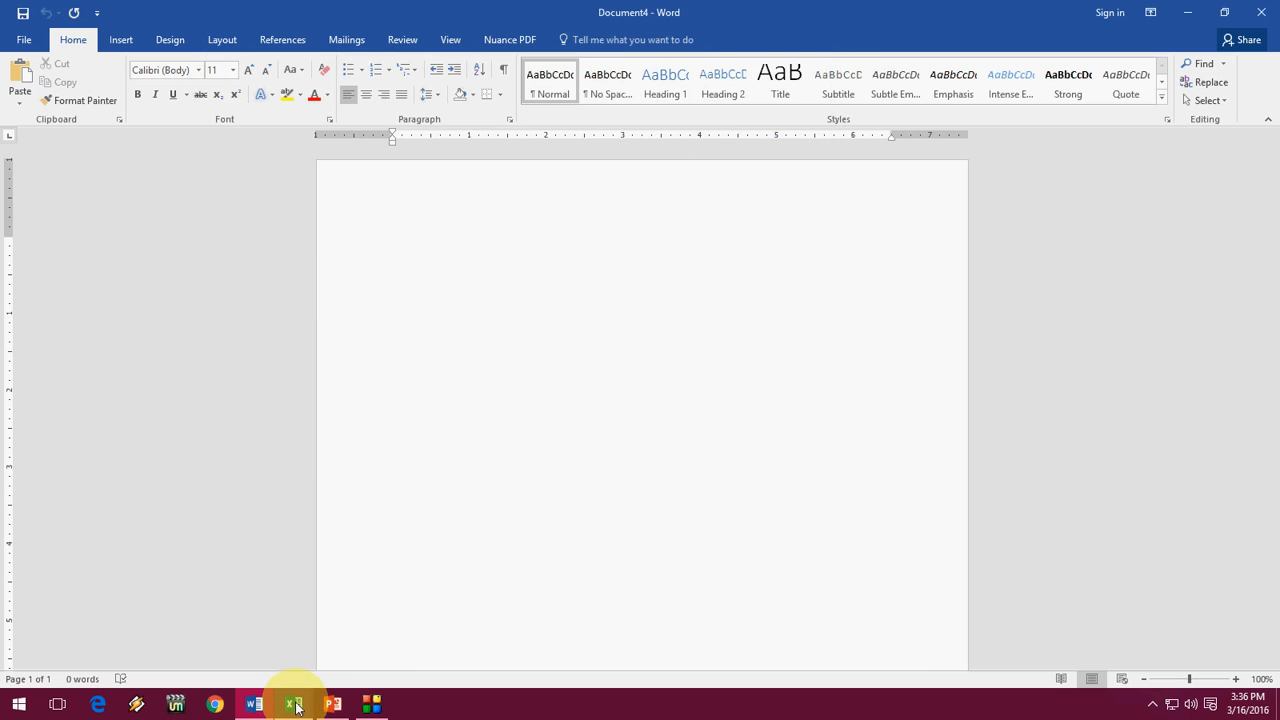
Step: Confirm Ctrl+S in Excel shows the classic Save As dialog, cancel it, then trigger it in PowerPoint
{"action": "left_click", "coordinate": [292, 704]}
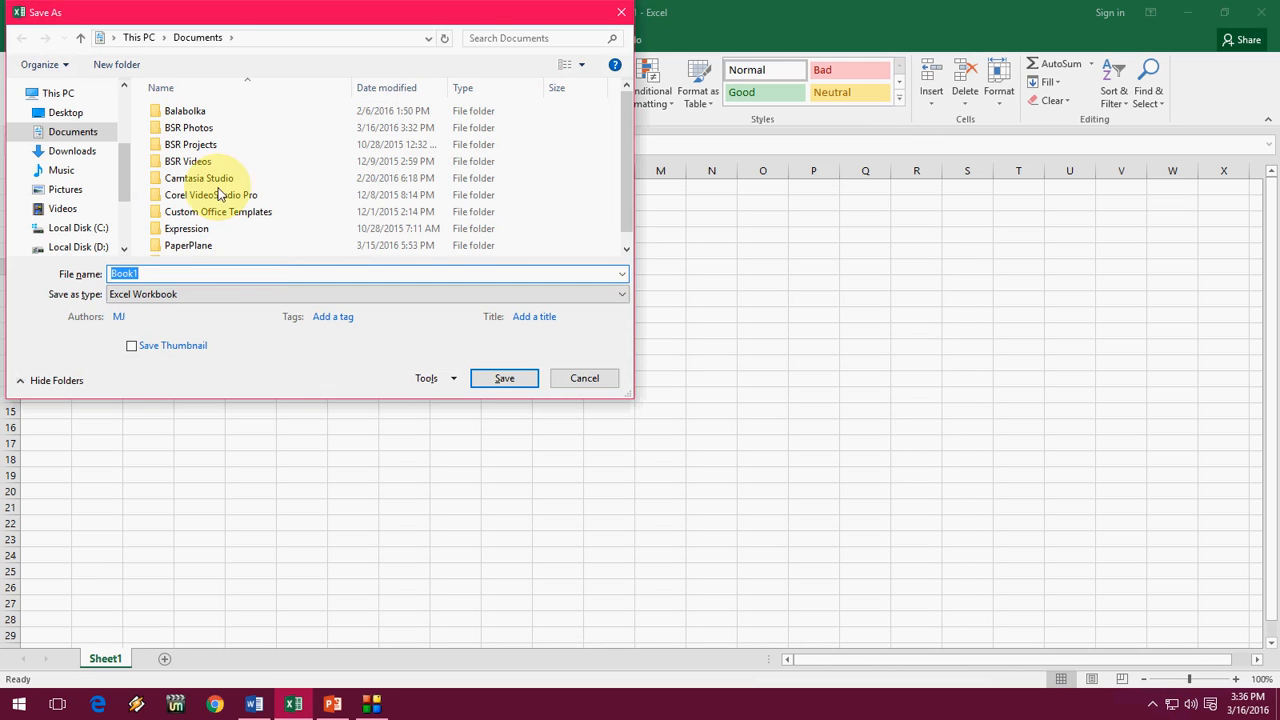
{"action": "left_click", "coordinate": [504, 378]}
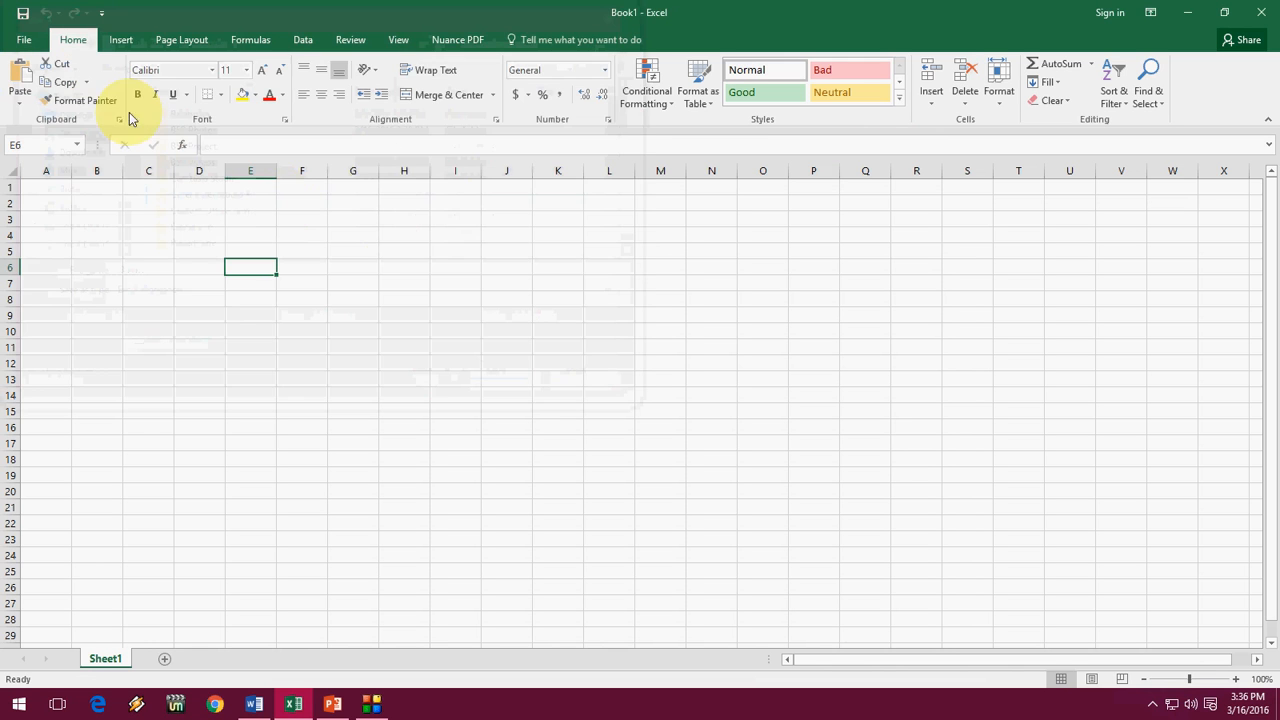
{"action": "left_click", "coordinate": [332, 704]}
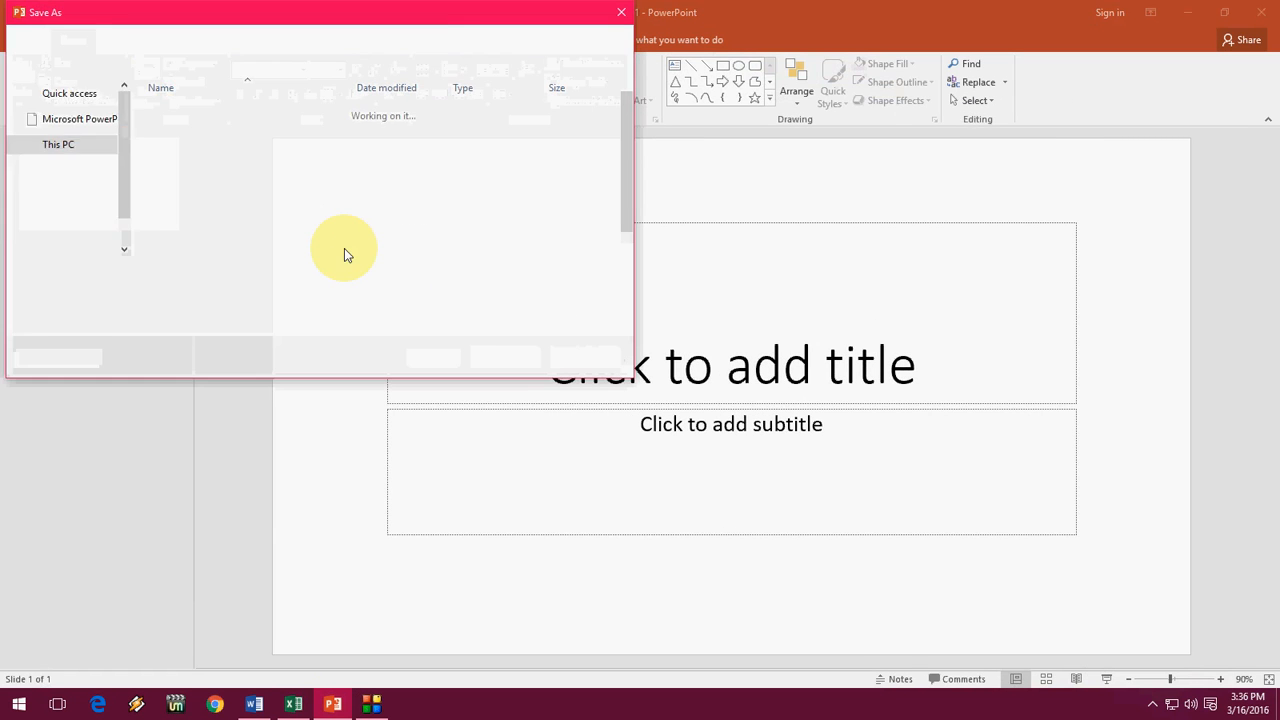
Step: Cancel PowerPoint's Save As dialog and return to Word's options
{"action": "left_click", "coordinate": [620, 12]}
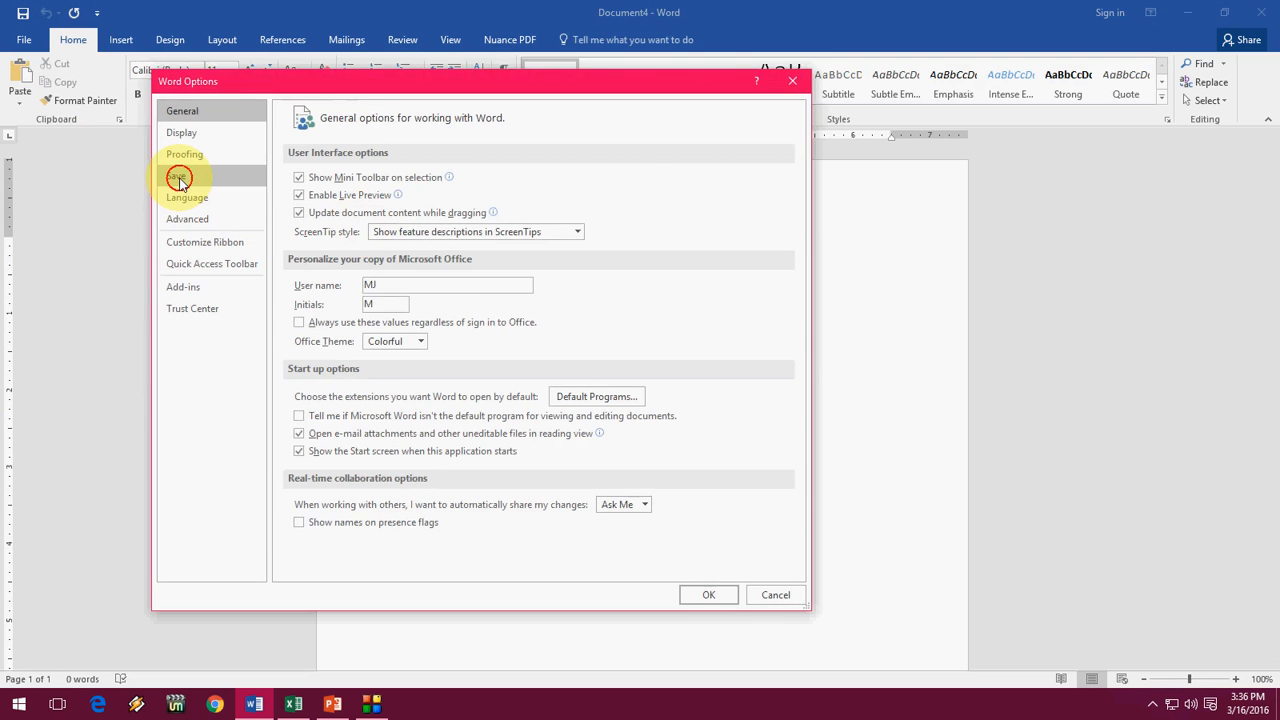
Step: Recheck Word's Save settings, keep them, and confirm Ctrl+S shows the classic Save As dialog
{"action": "left_click", "coordinate": [176, 176]}
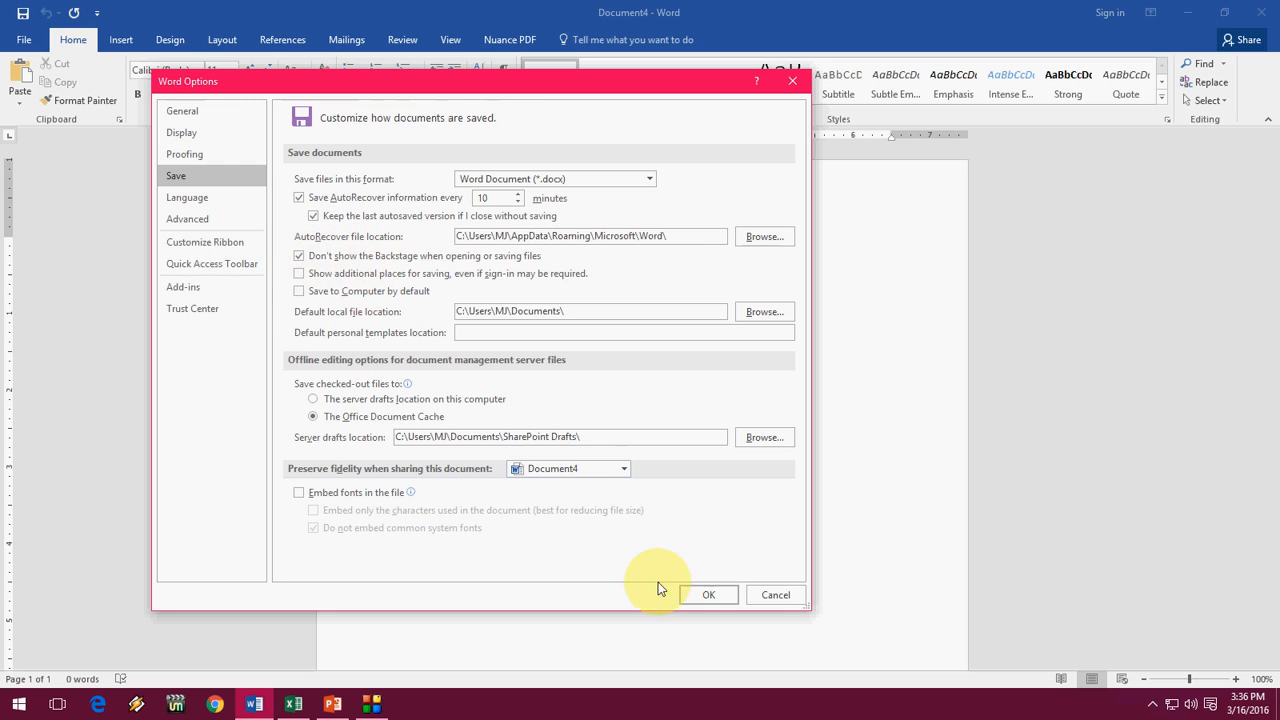
{"action": "left_click", "coordinate": [708, 594]}
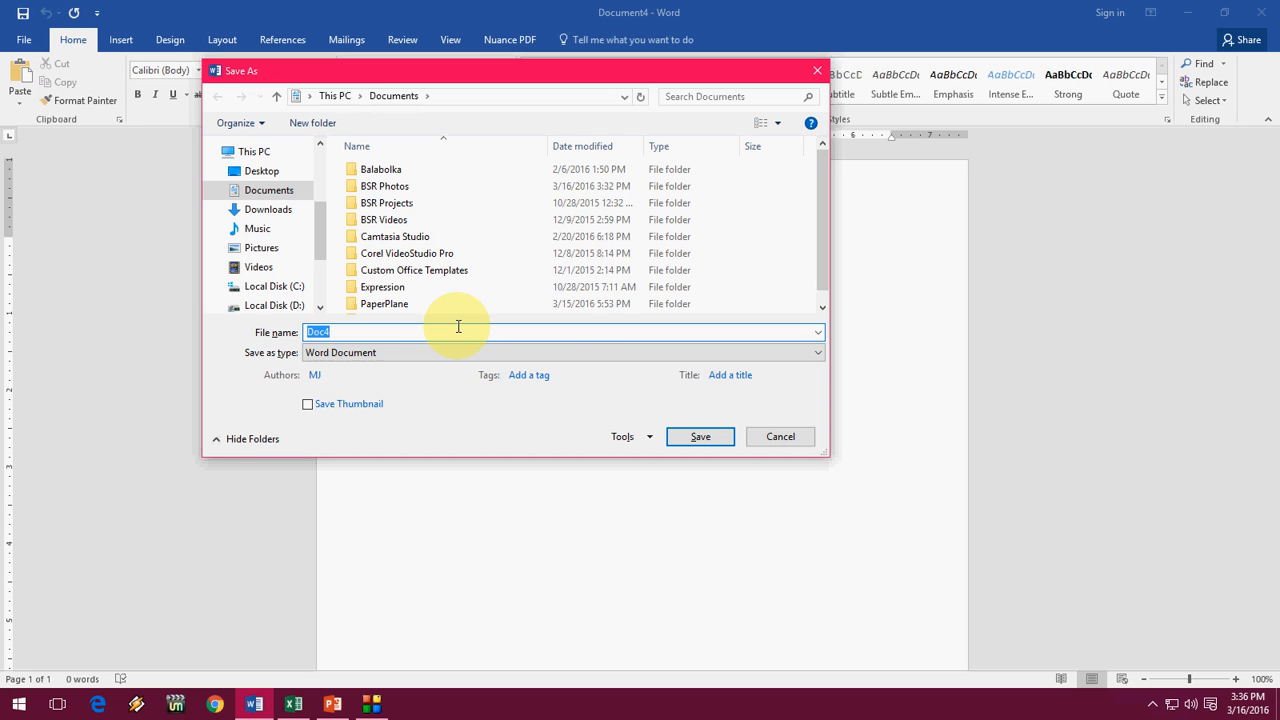
{"action": "left_click", "coordinate": [780, 436]}
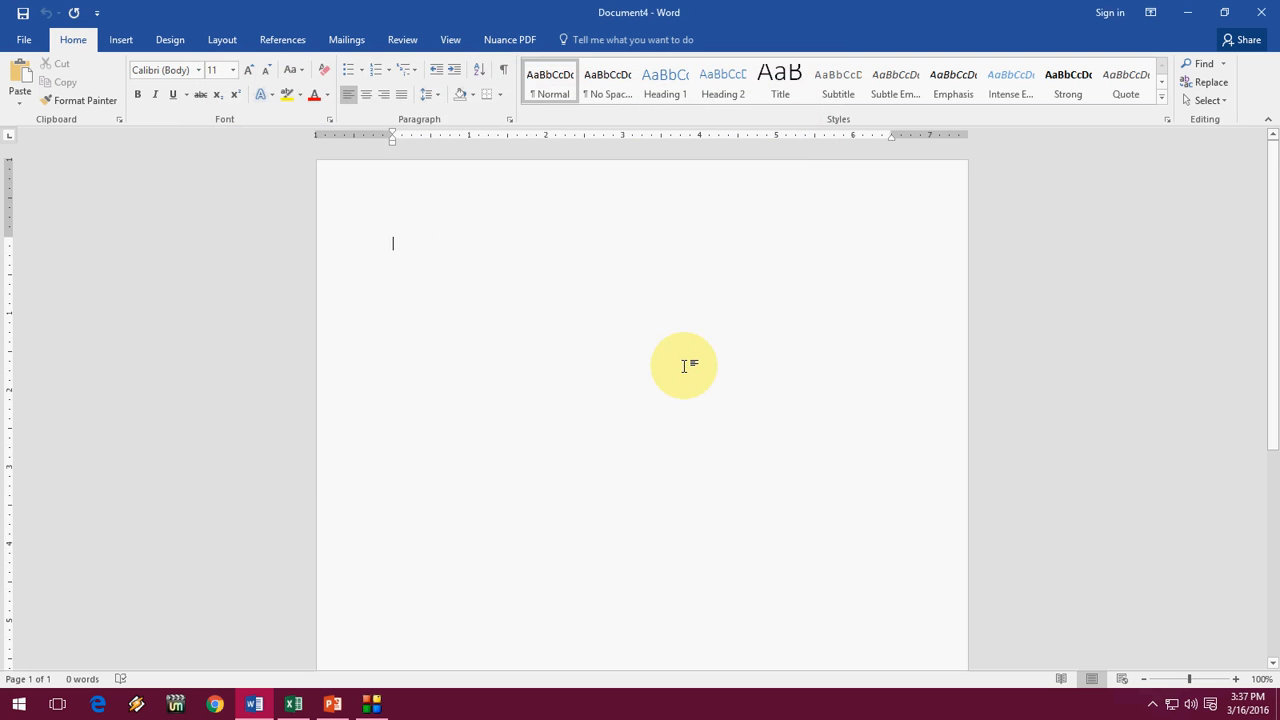